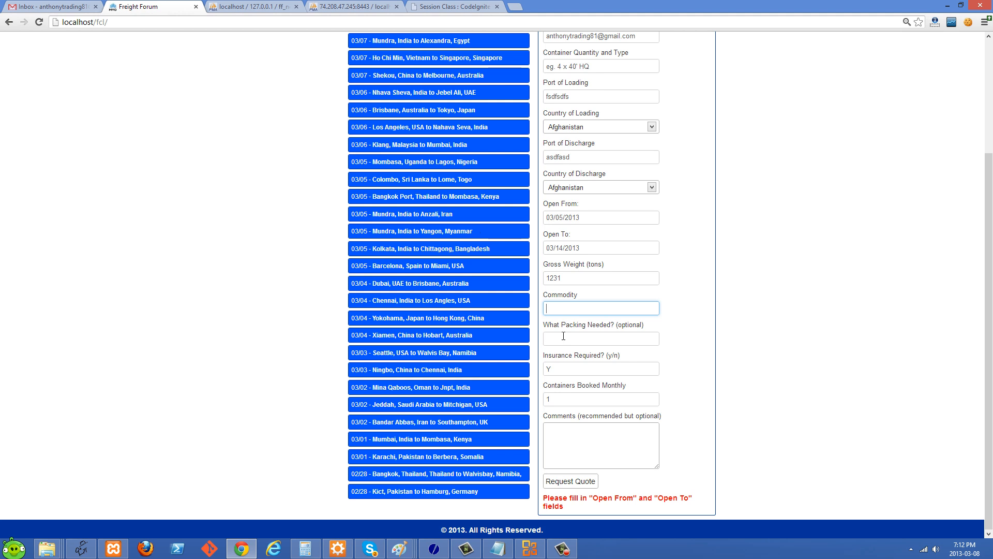
{"action": "mouse_move", "coordinate": [601, 303]}
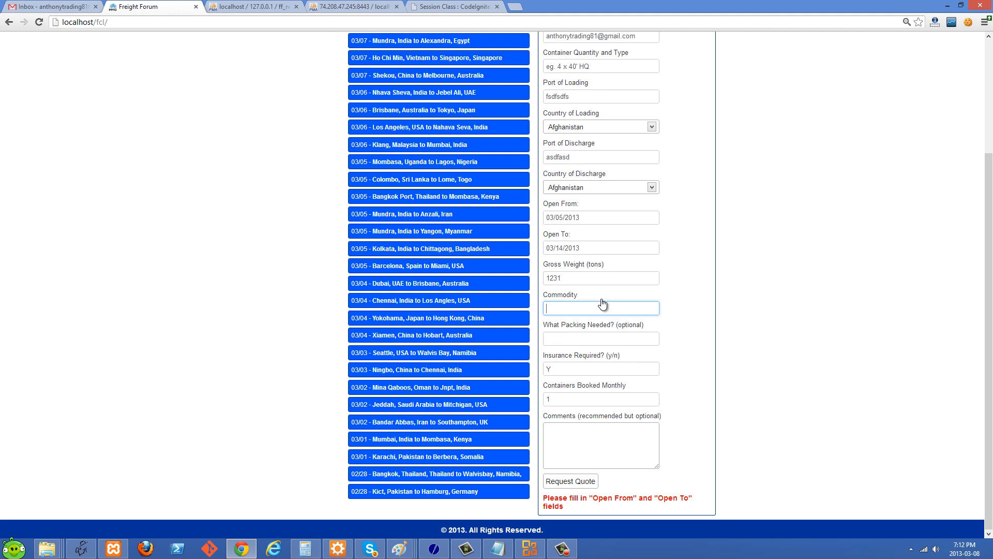
Bring up main.js in Aptana Studio 3 at the quote form's AJAX submit code
{"action": "scroll", "scroll_direction": "up", "scroll_amount": 3}
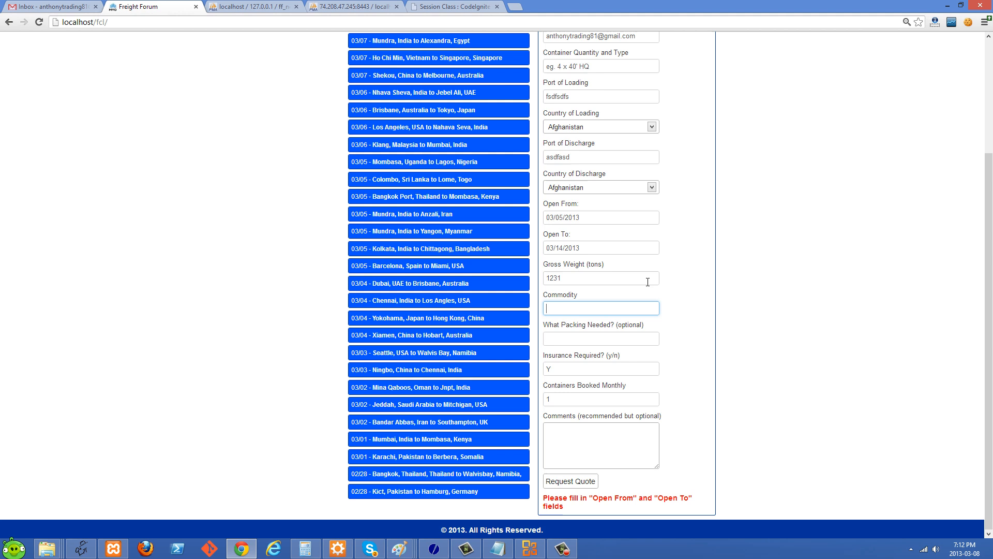
{"action": "mouse_move", "coordinate": [566, 453]}
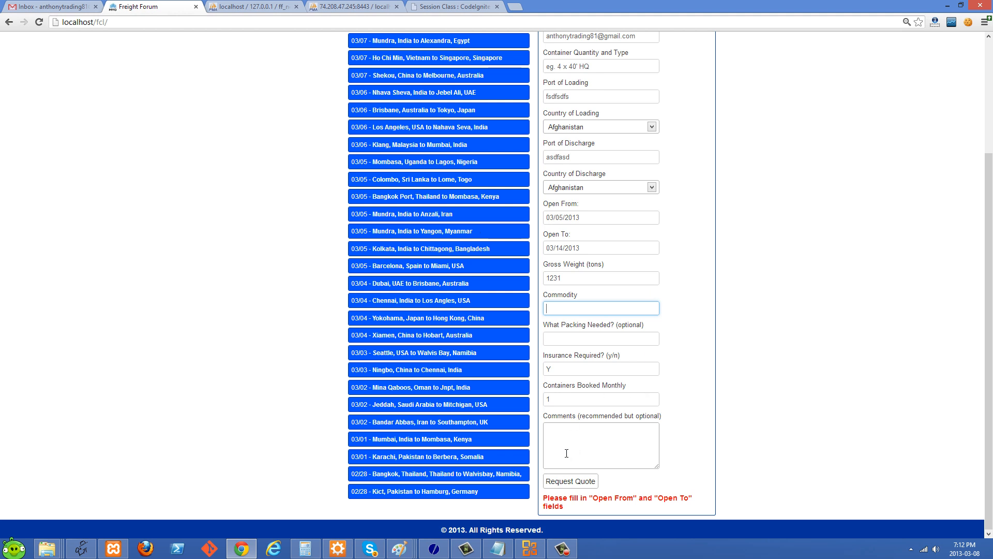
{"action": "mouse_move", "coordinate": [588, 480]}
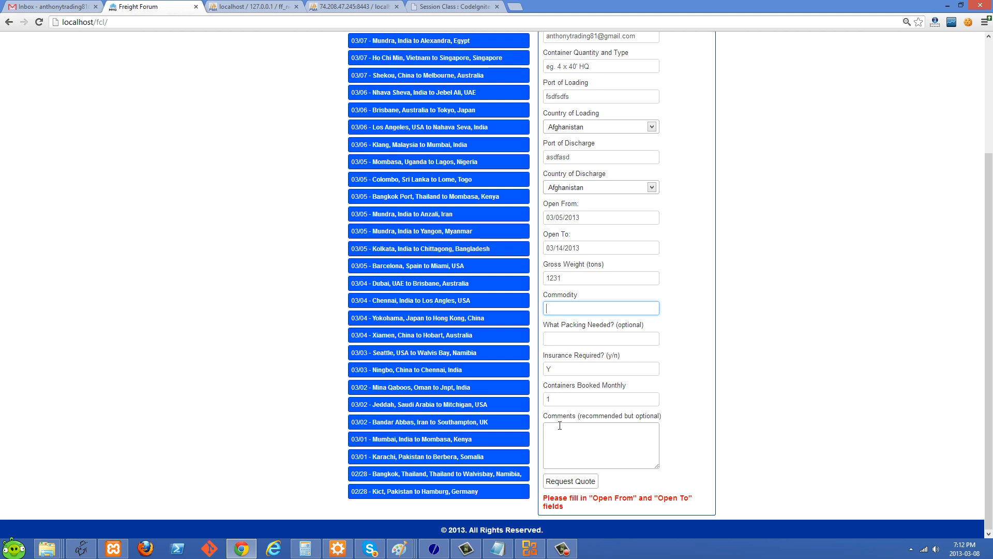
{"action": "mouse_move", "coordinate": [657, 457]}
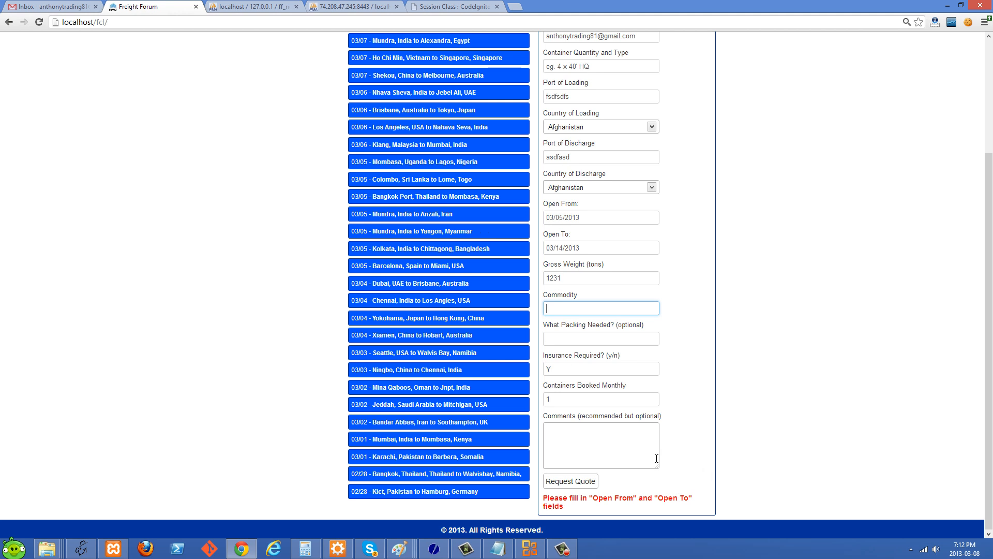
{"action": "mouse_move", "coordinate": [732, 498]}
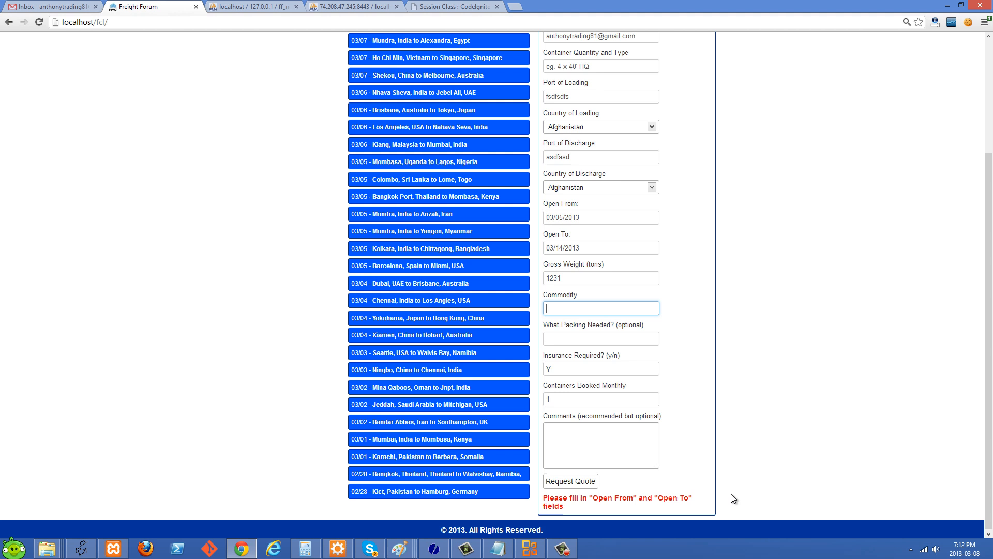
{"action": "scroll", "scroll_direction": "up", "scroll_amount": 3}
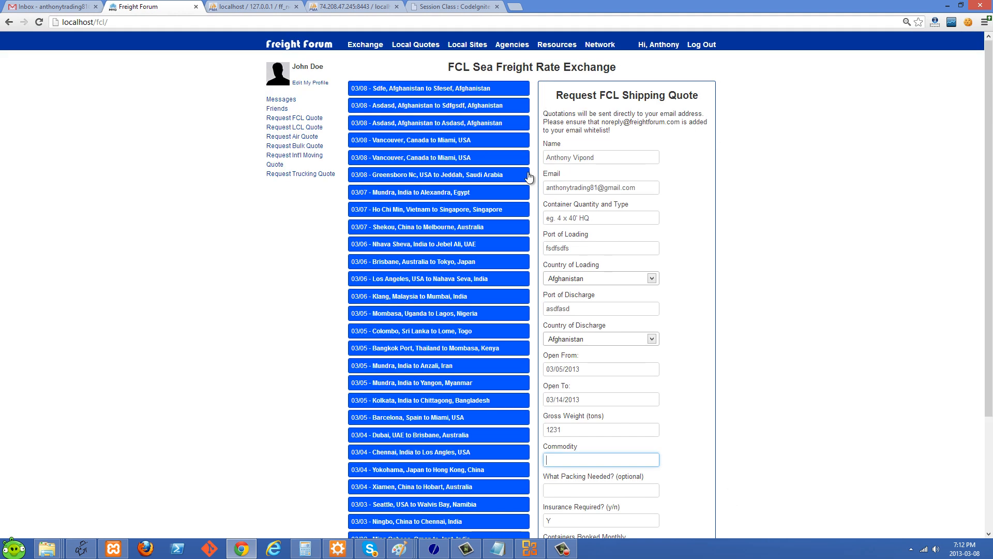
{"action": "scroll", "scroll_direction": "down", "scroll_amount": 3}
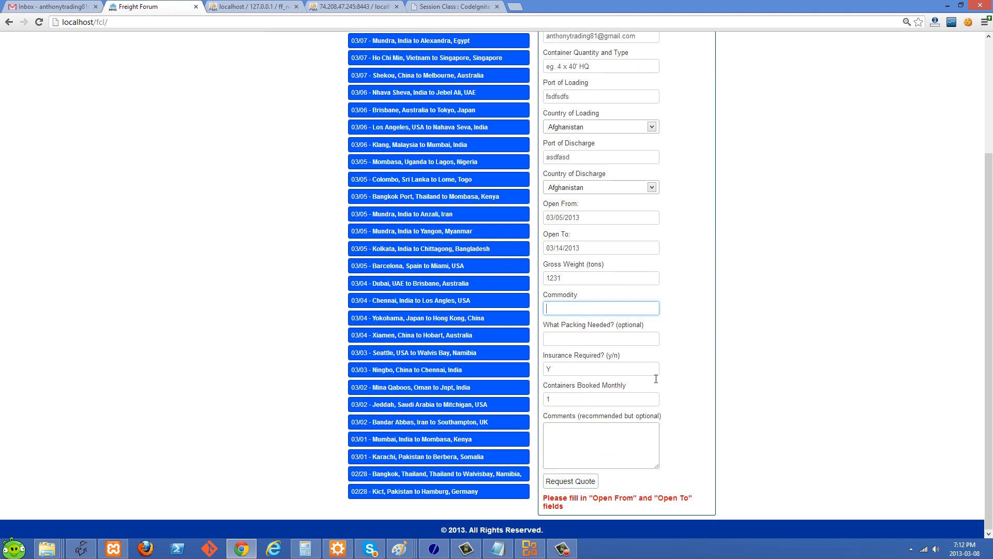
{"action": "mouse_move", "coordinate": [977, 411]}
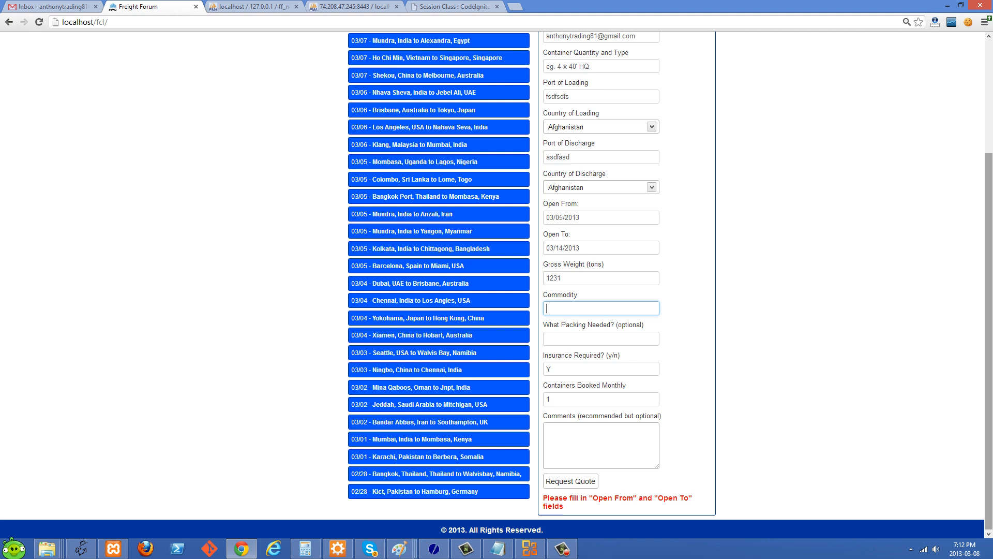
{"action": "scroll", "scroll_direction": "up", "scroll_amount": 3}
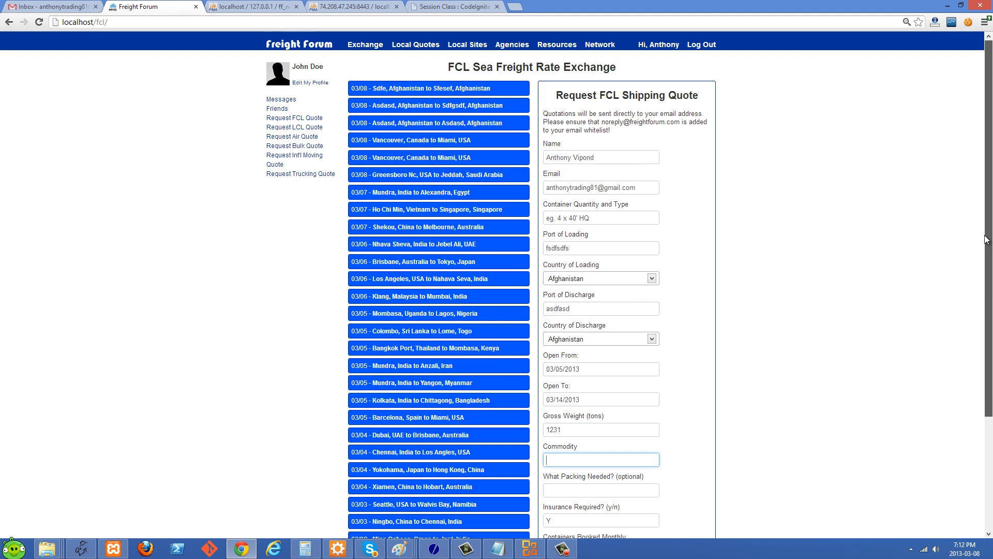
{"action": "mouse_move", "coordinate": [685, 182]}
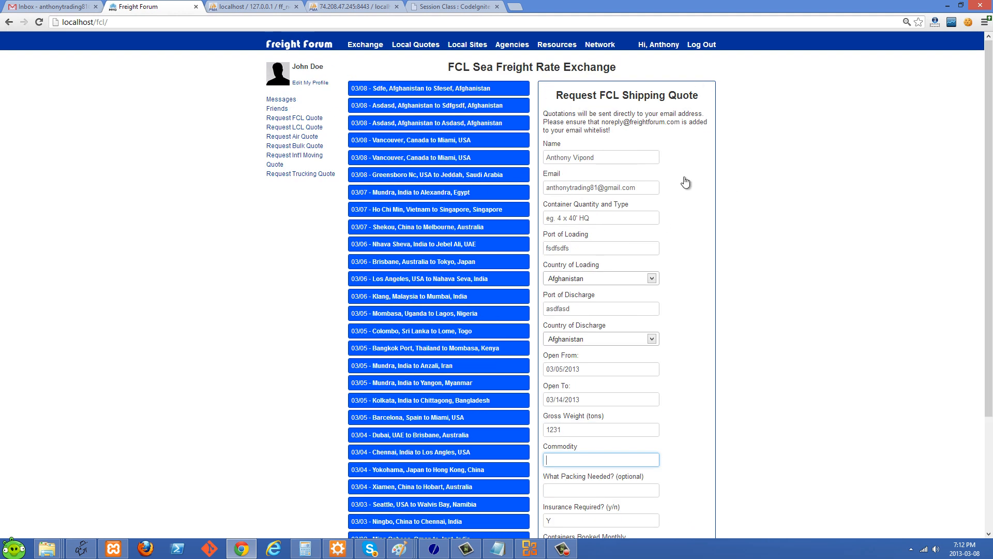
{"action": "mouse_move", "coordinate": [537, 83]}
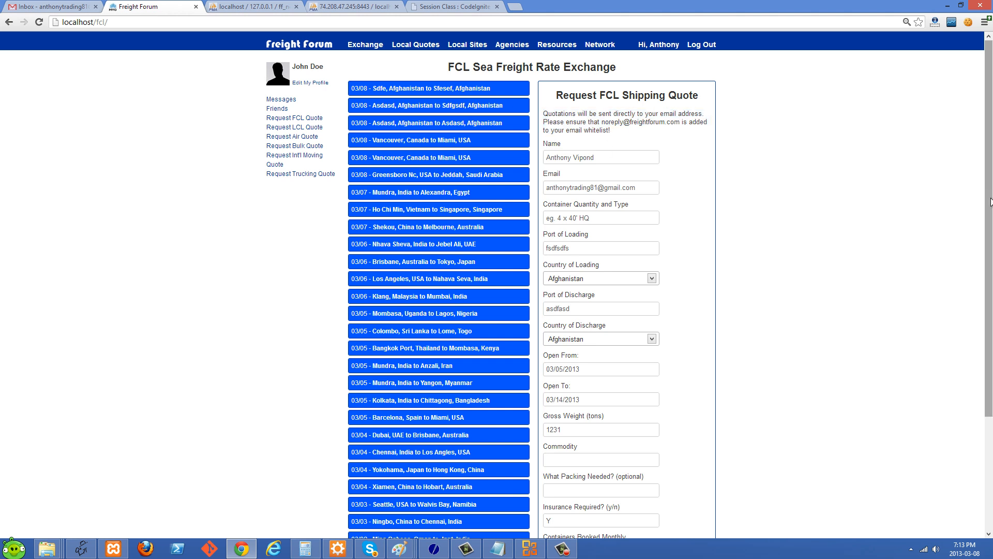
{"action": "scroll", "scroll_direction": "down", "scroll_amount": 3}
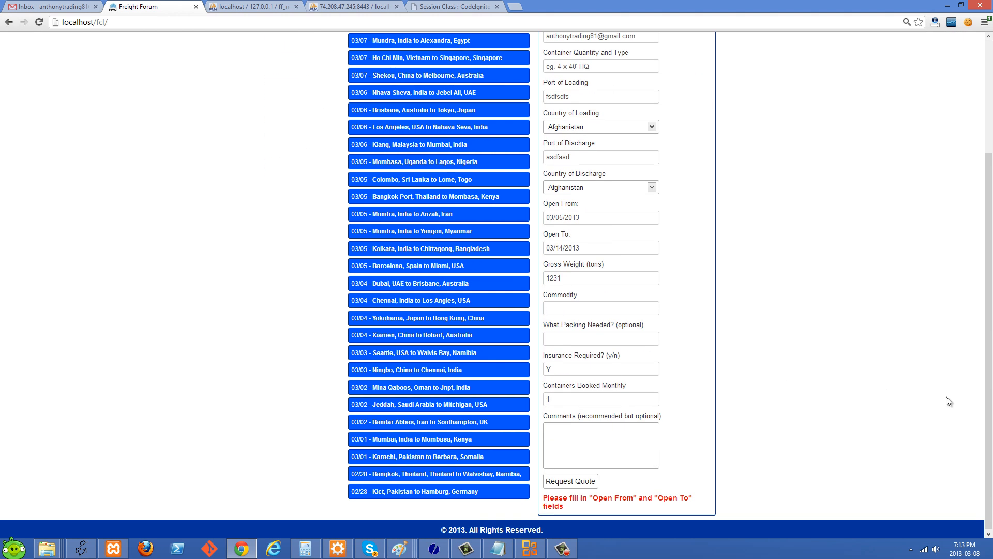
{"action": "scroll", "scroll_direction": "up", "scroll_amount": 3}
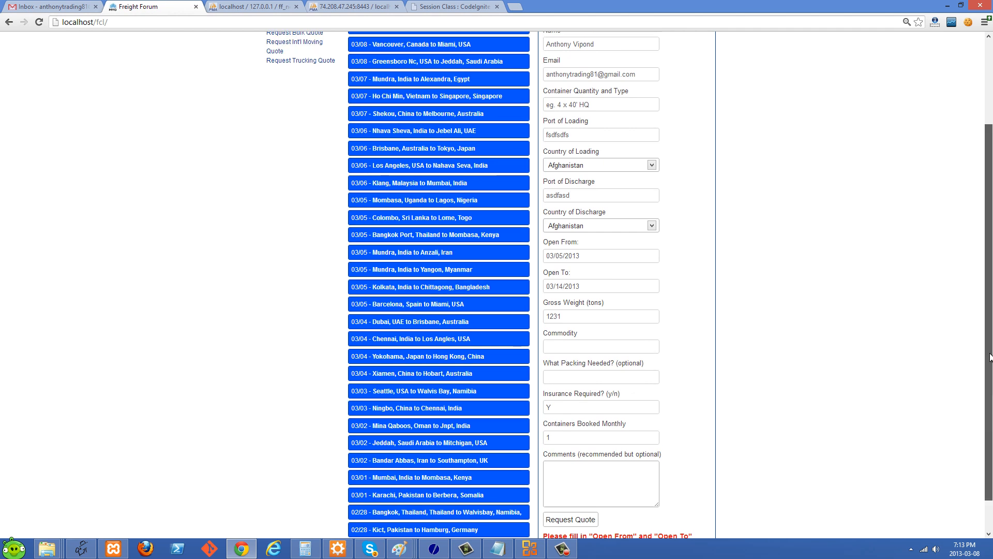
{"action": "scroll", "scroll_direction": "up", "scroll_amount": 3}
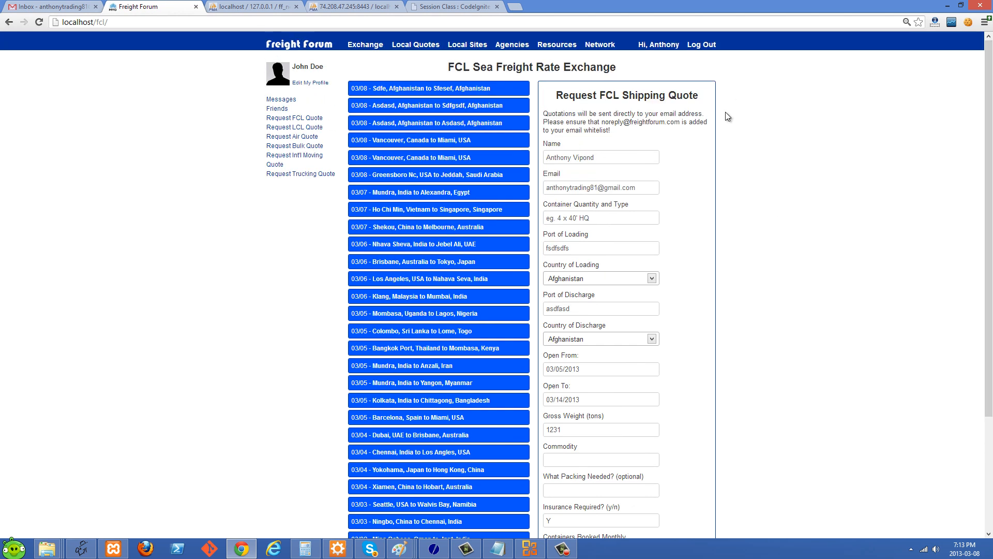
{"action": "scroll", "scroll_direction": "down", "scroll_amount": 3}
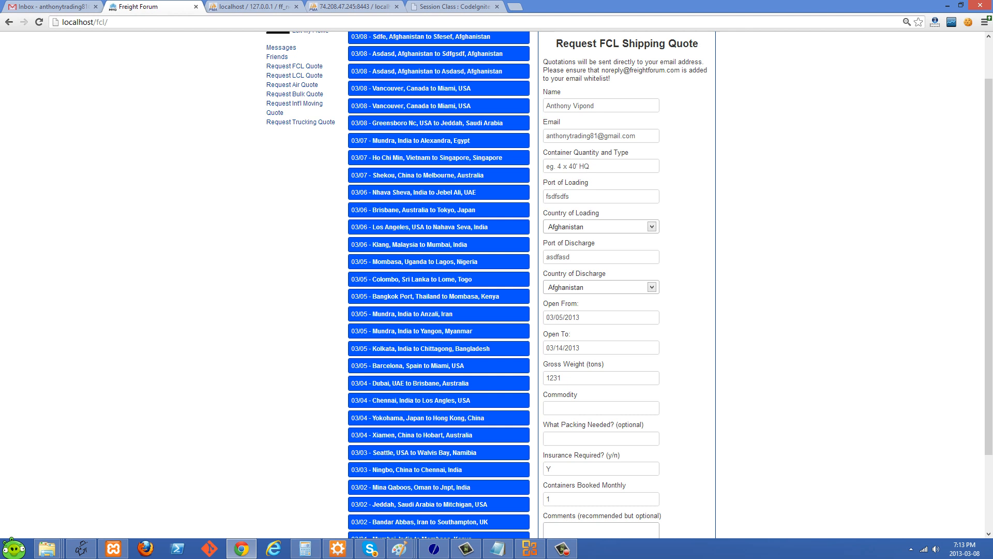
{"action": "left_click", "coordinate": [337, 548]}
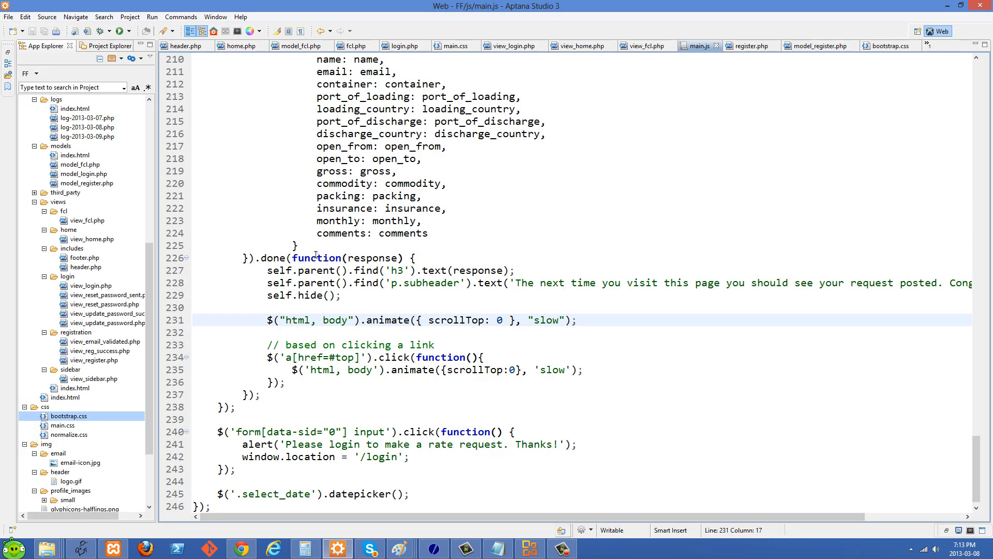
Locate the self.hide() call that hides the quote form in the done handler
{"action": "scroll", "scroll_direction": "up", "scroll_amount": 3}
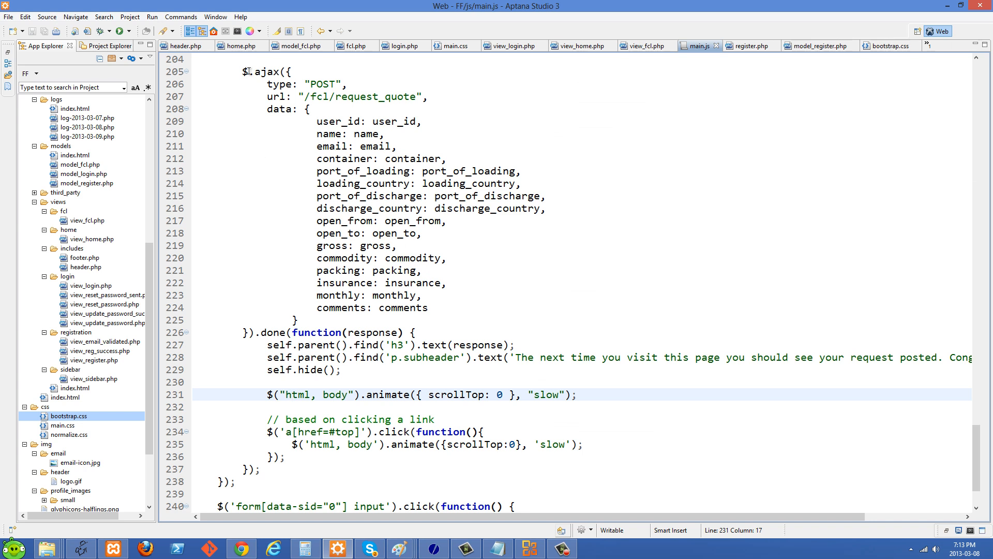
{"action": "scroll", "scroll_direction": "down", "scroll_amount": 3}
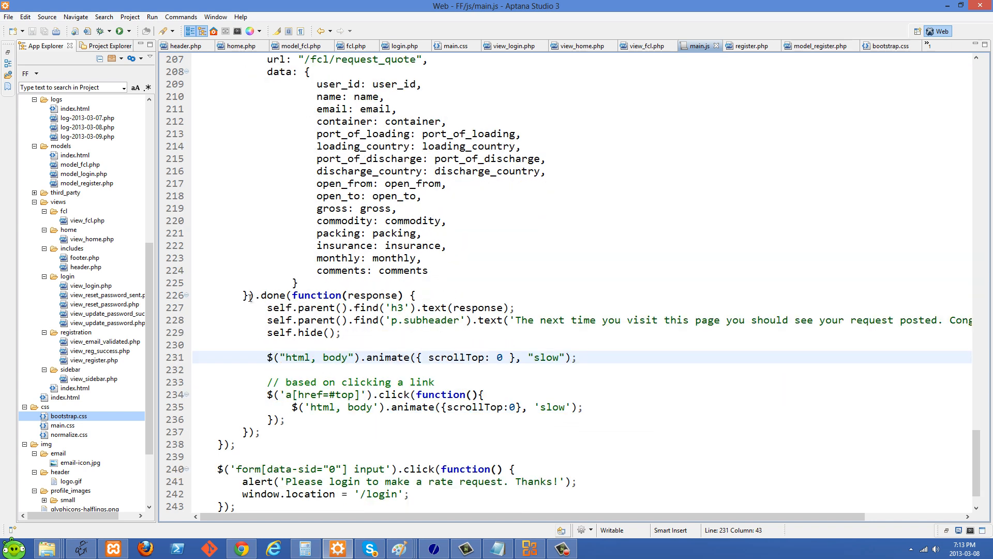
{"action": "left_click", "coordinate": [415, 406]}
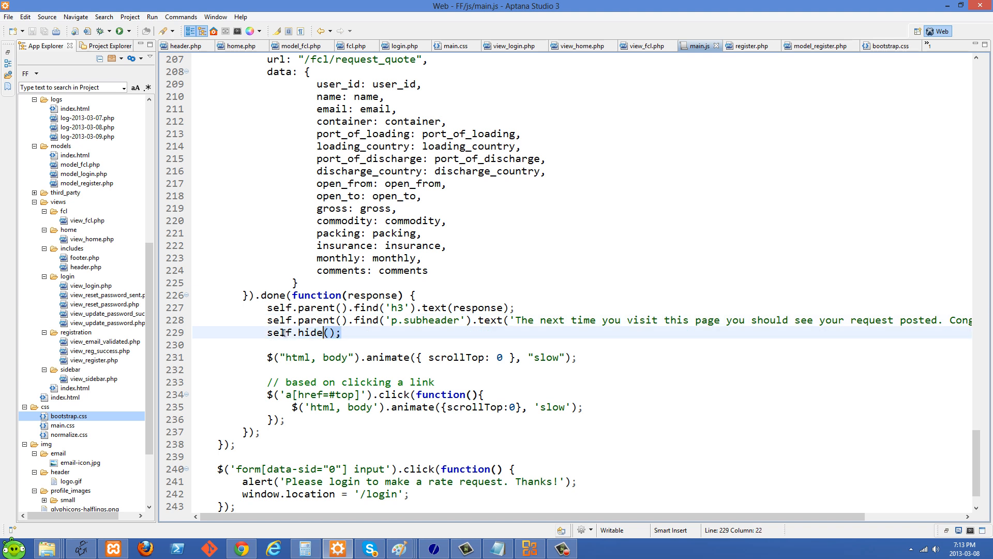
{"action": "left_click", "coordinate": [283, 332]}
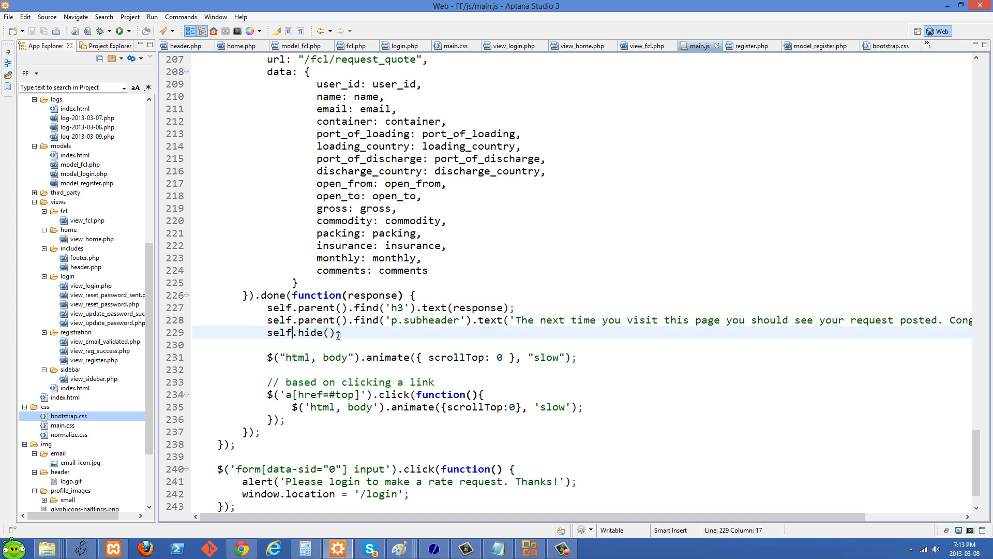
{"action": "scroll", "scroll_direction": "up", "scroll_amount": 3}
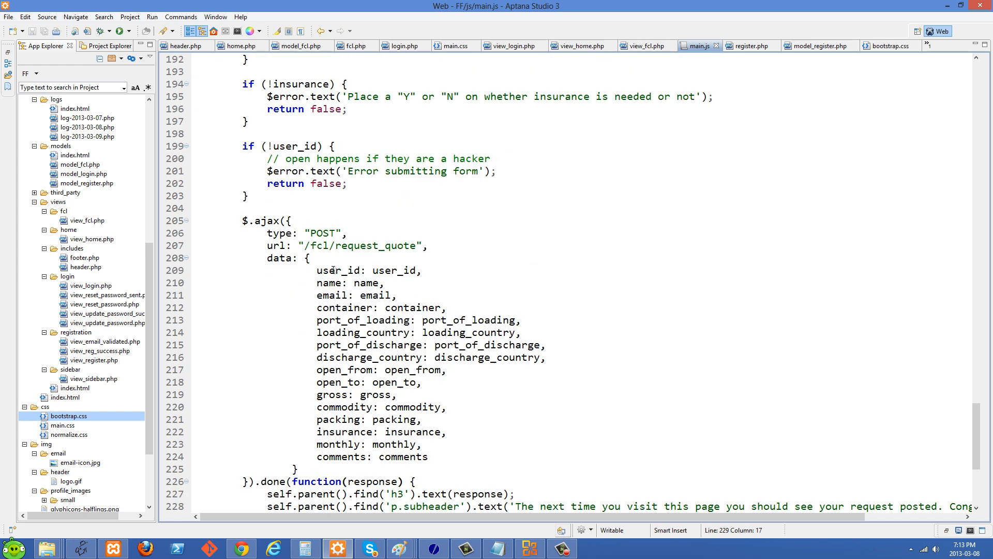
{"action": "scroll", "scroll_direction": "up", "scroll_amount": 3}
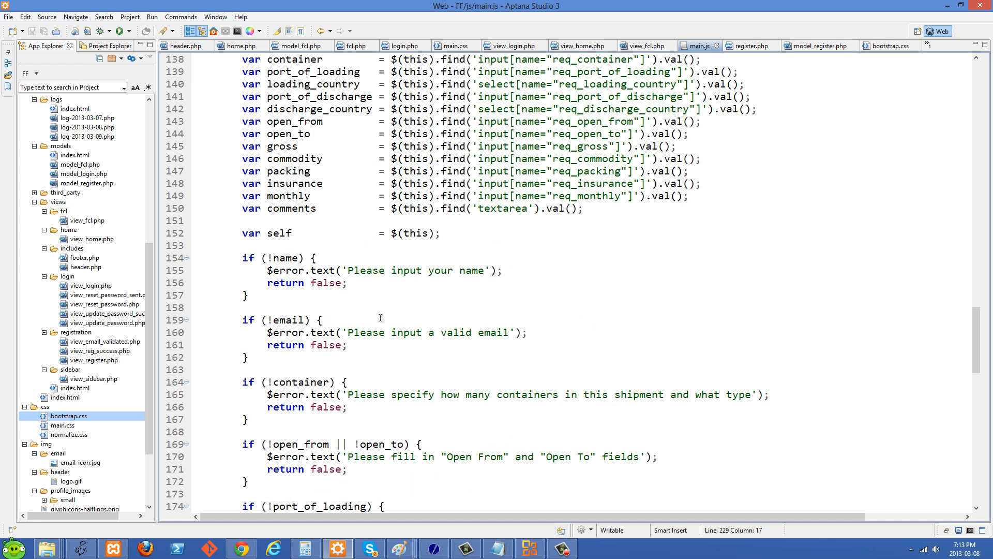
{"action": "scroll", "scroll_direction": "up", "scroll_amount": 3}
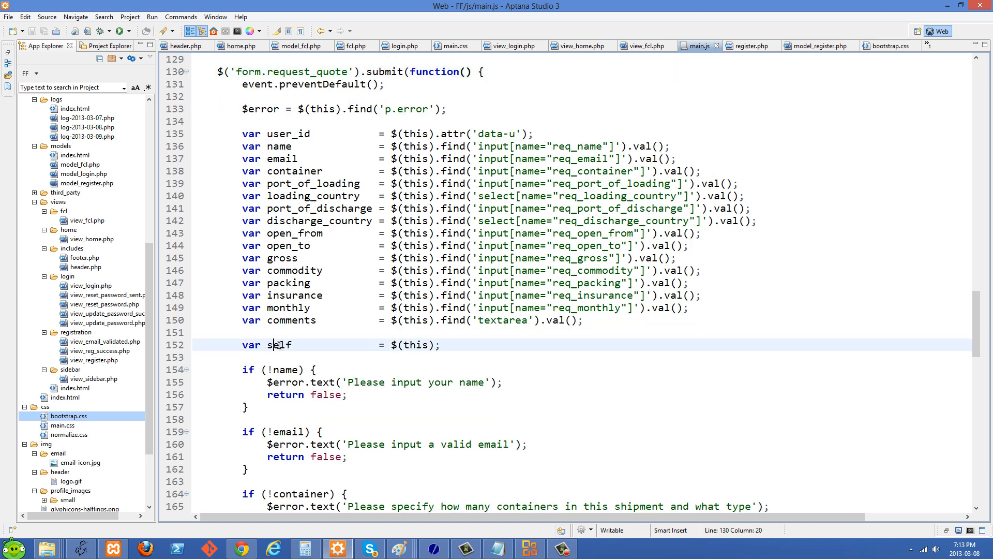
{"action": "left_click", "coordinate": [429, 344]}
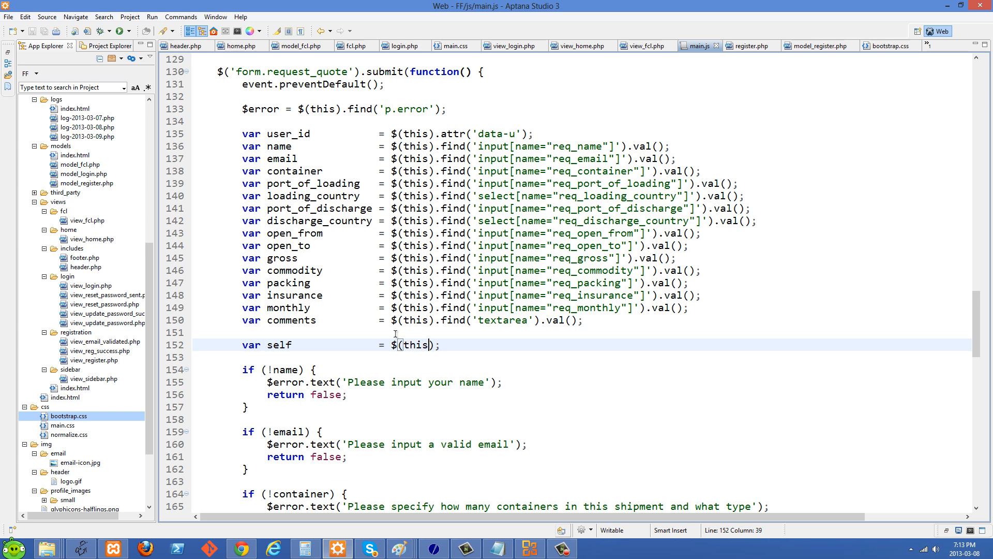
{"action": "scroll", "scroll_direction": "down", "scroll_amount": 3}
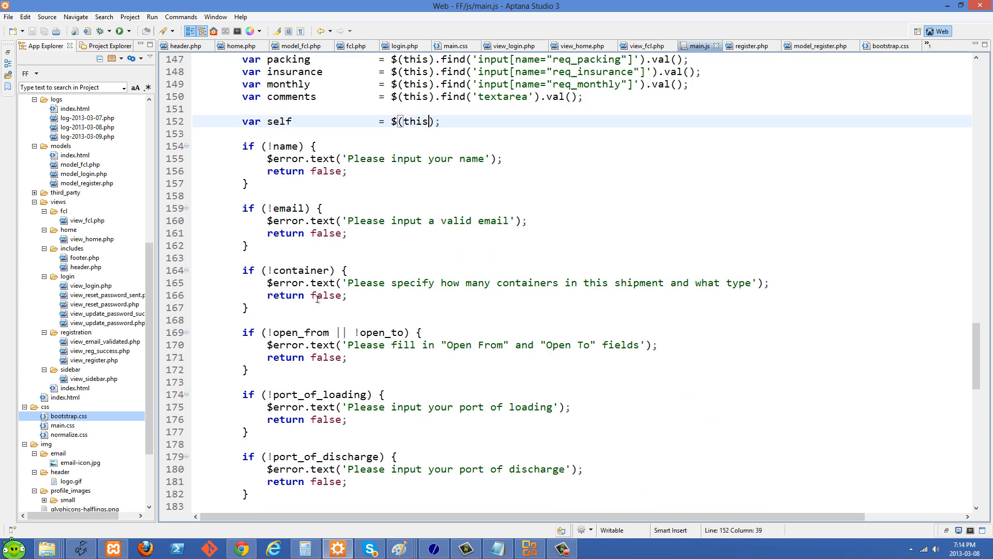
Review the done handler's self.hide() line and the scrollTop animate call below it
{"action": "scroll", "scroll_direction": "down", "scroll_amount": 3}
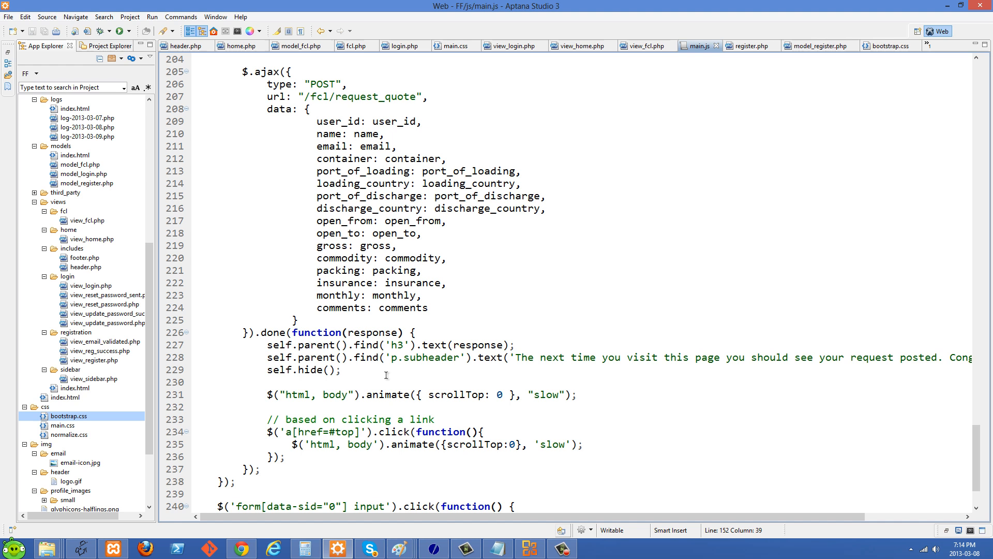
{"action": "scroll", "scroll_direction": "down", "scroll_amount": 3}
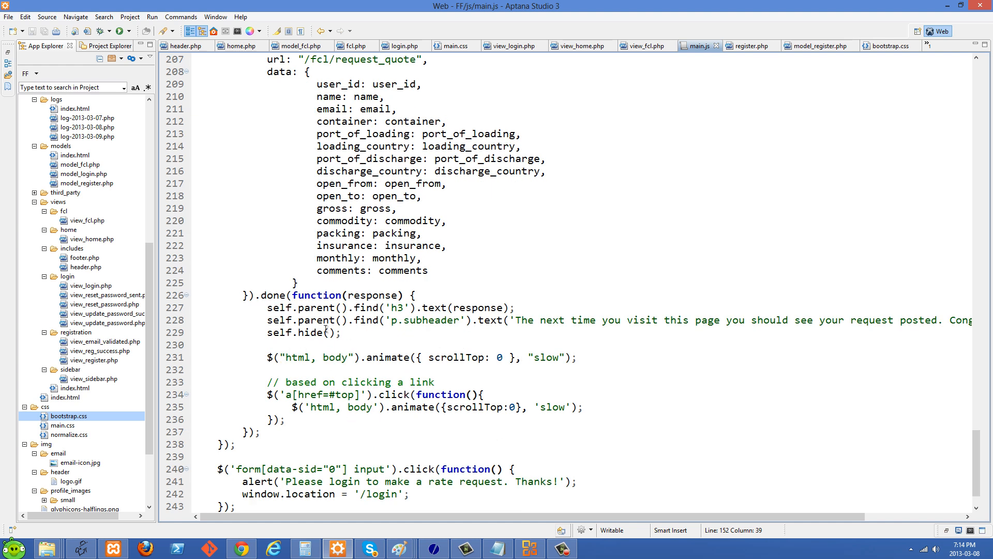
{"action": "left_click", "coordinate": [329, 332]}
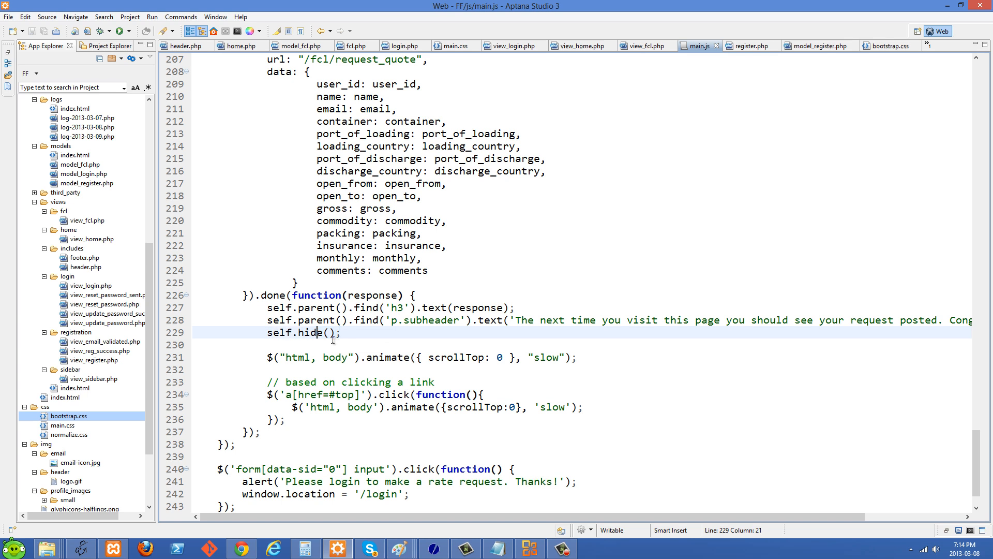
{"action": "scroll", "scroll_direction": "down", "scroll_amount": 3}
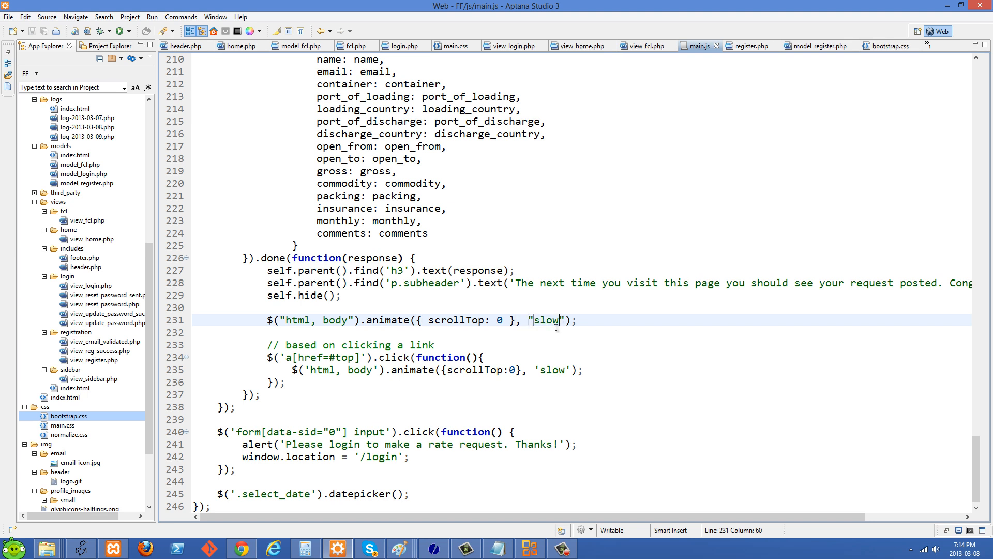
{"action": "mouse_move", "coordinate": [593, 310]}
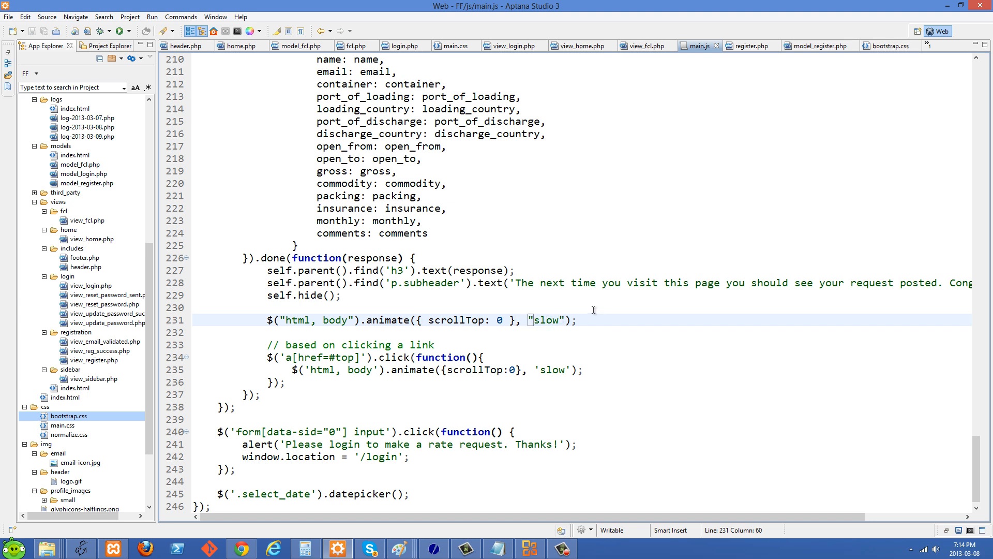
{"action": "mouse_move", "coordinate": [448, 340]}
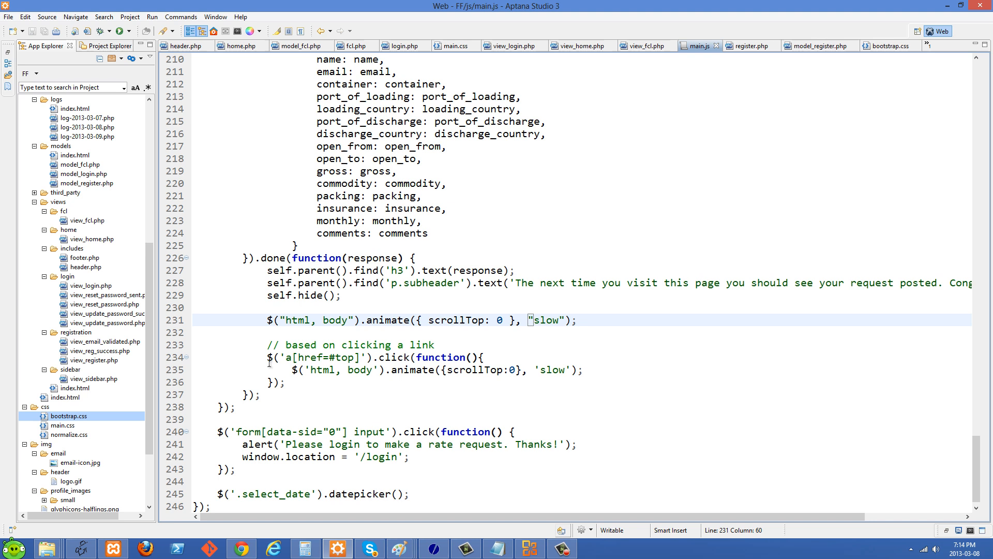
Inspect the link-based scroll-to-top click handler and its href=#top selector
{"action": "left_click", "coordinate": [451, 357]}
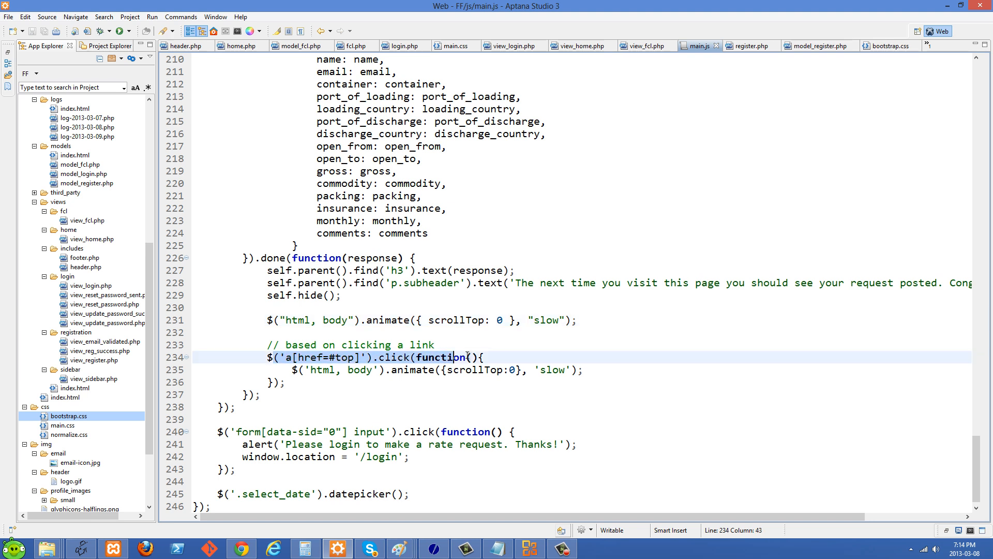
{"action": "left_click", "coordinate": [329, 357]}
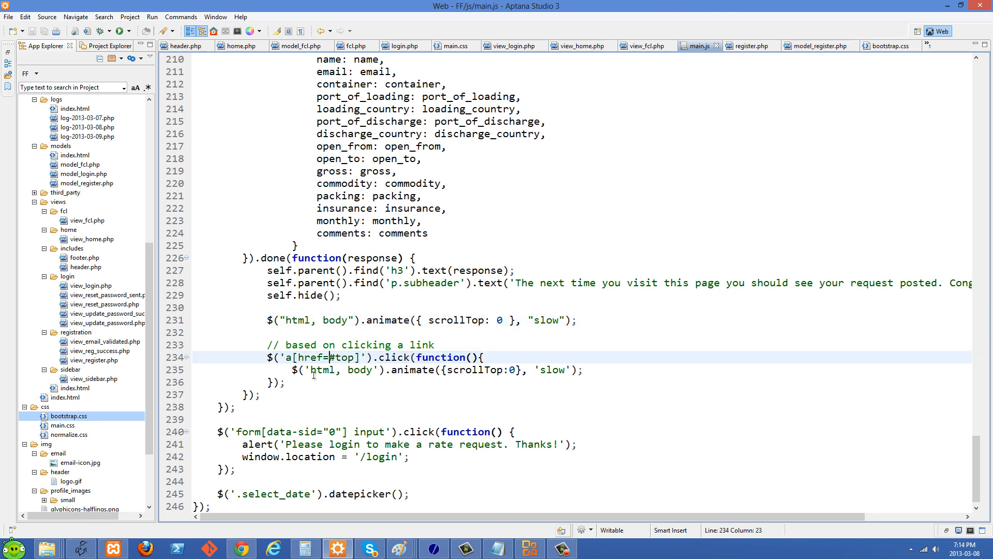
{"action": "left_click", "coordinate": [580, 370]}
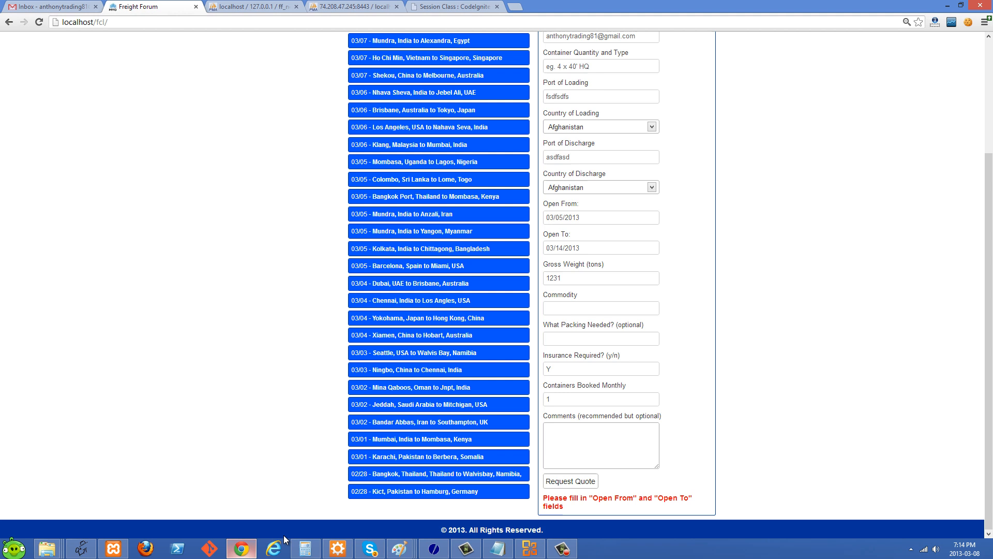
{"action": "scroll", "scroll_direction": "up", "scroll_amount": 3}
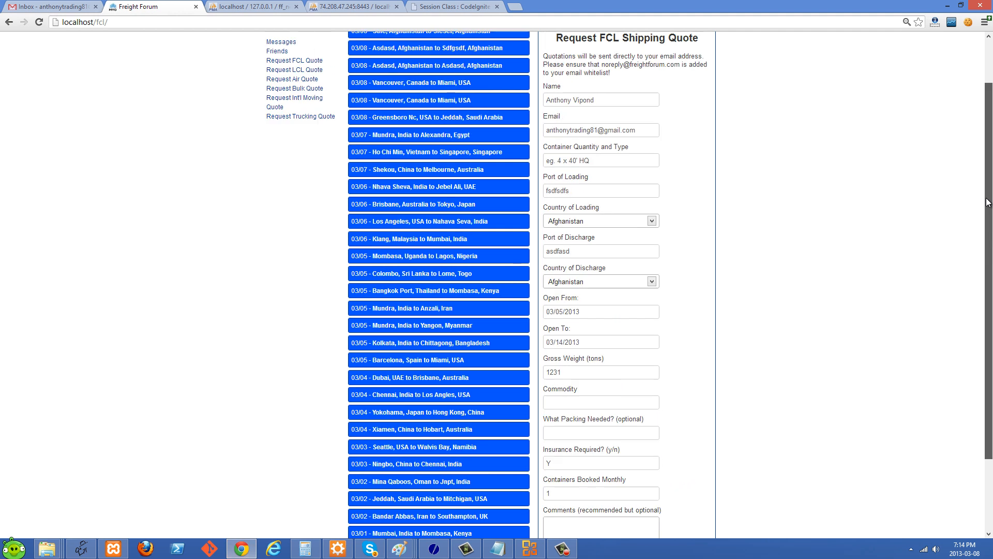
{"action": "scroll", "scroll_direction": "up", "scroll_amount": 3}
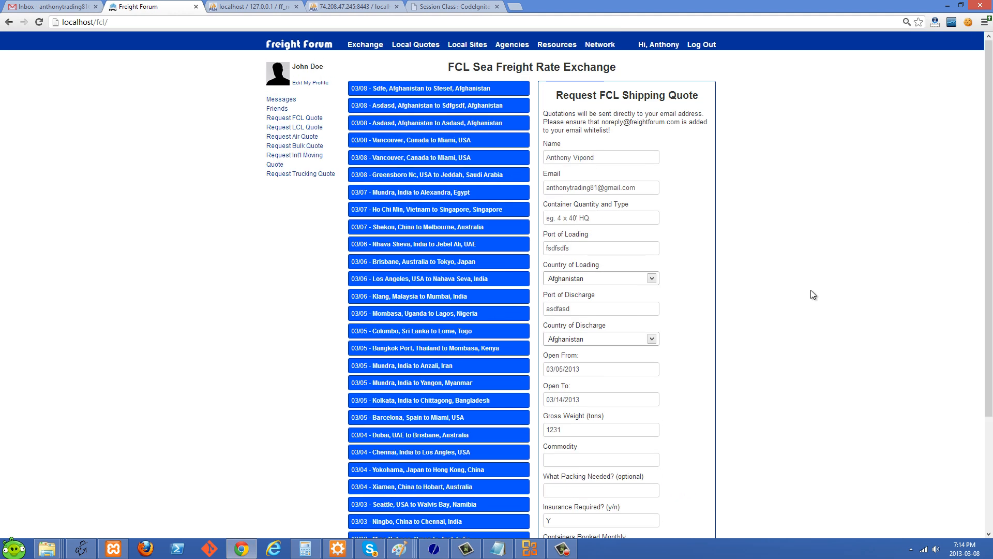
{"action": "mouse_move", "coordinate": [755, 286]}
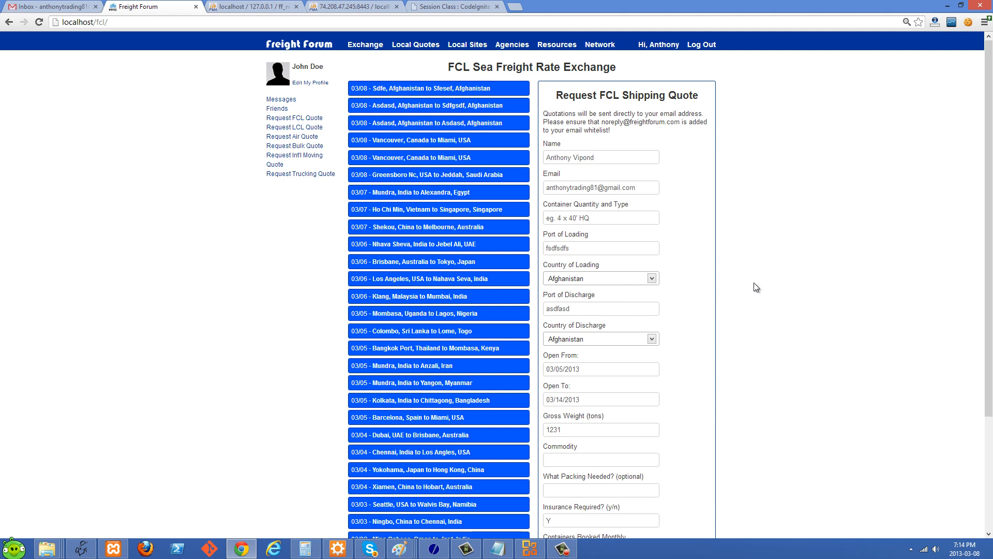
{"action": "mouse_move", "coordinate": [767, 208]}
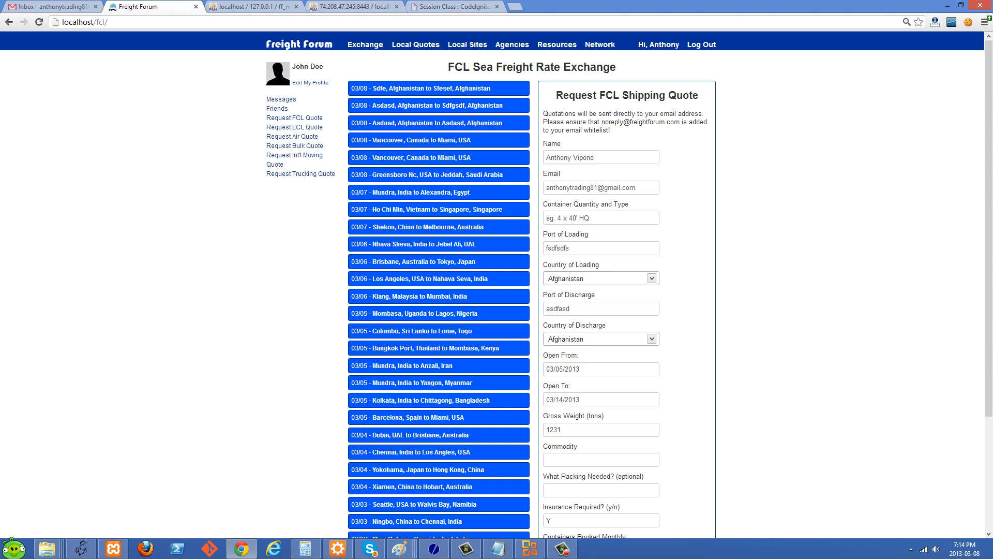
{"action": "scroll", "scroll_direction": "down", "scroll_amount": 3}
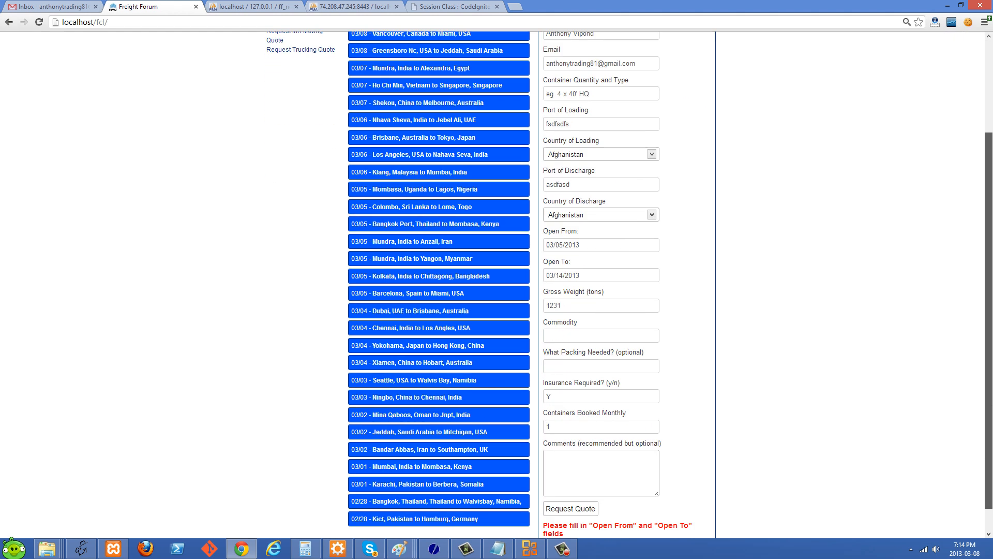
{"action": "scroll", "scroll_direction": "down", "scroll_amount": 3}
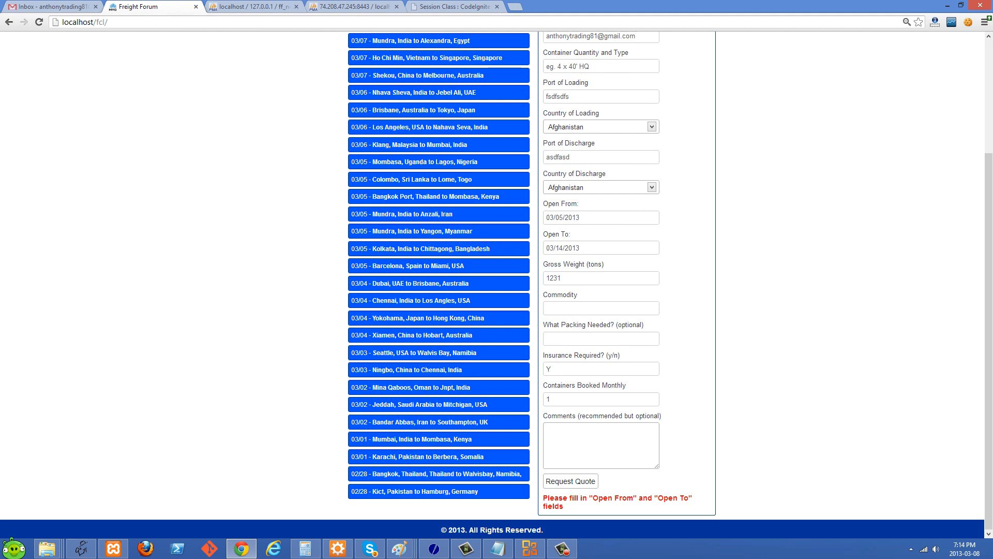
Submit the FCL quote with Commodity 'sdfsdfsdf' and watch the page scroll to 'Quote Request Submitted!'
{"action": "left_click", "coordinate": [569, 481]}
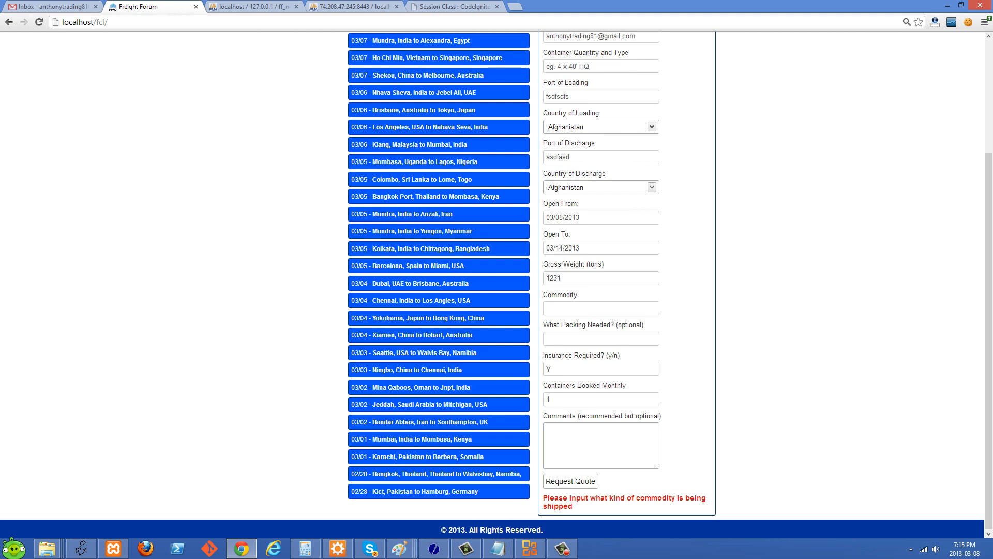
{"action": "left_click", "coordinate": [600, 308]}
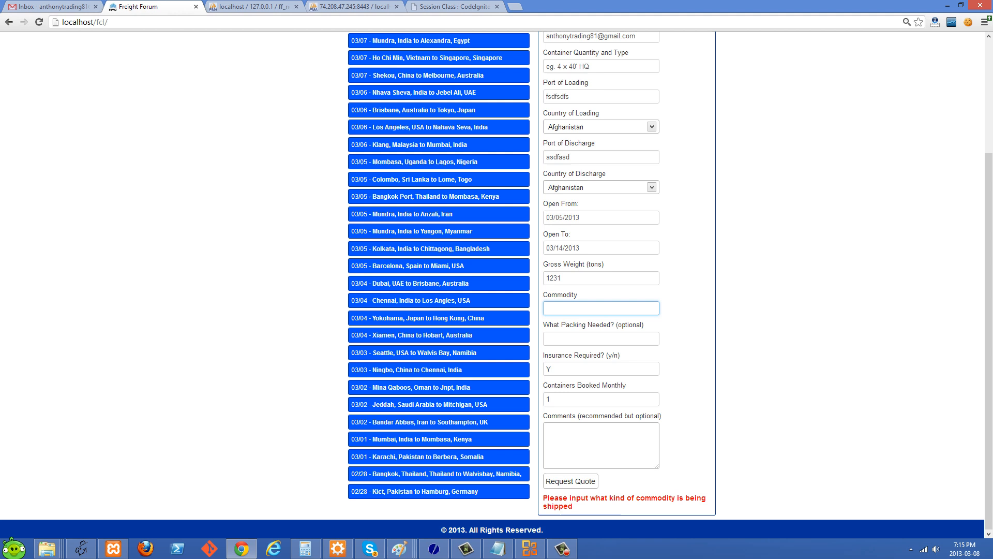
{"action": "type", "text": "sdfsdfsdf"}
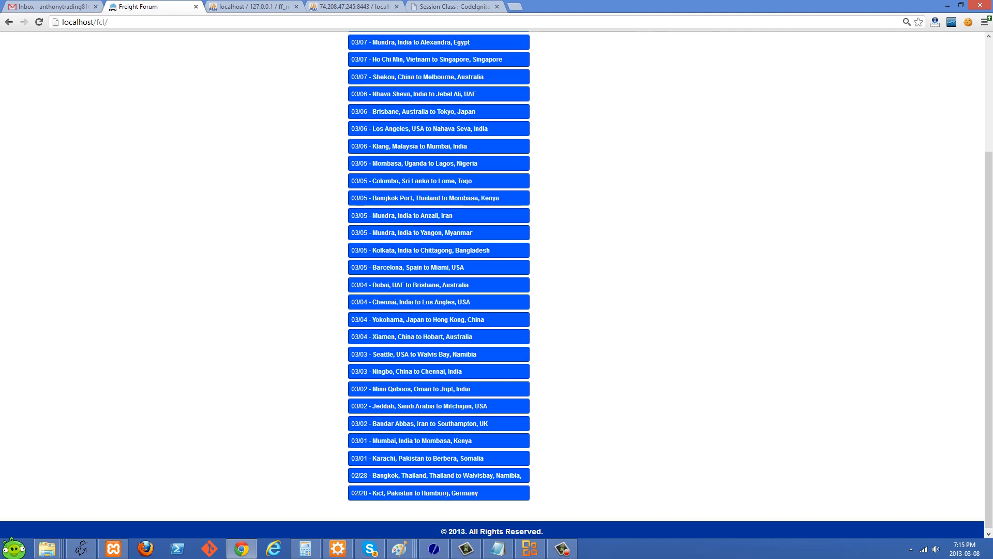
{"action": "scroll", "scroll_direction": "up", "scroll_amount": 3}
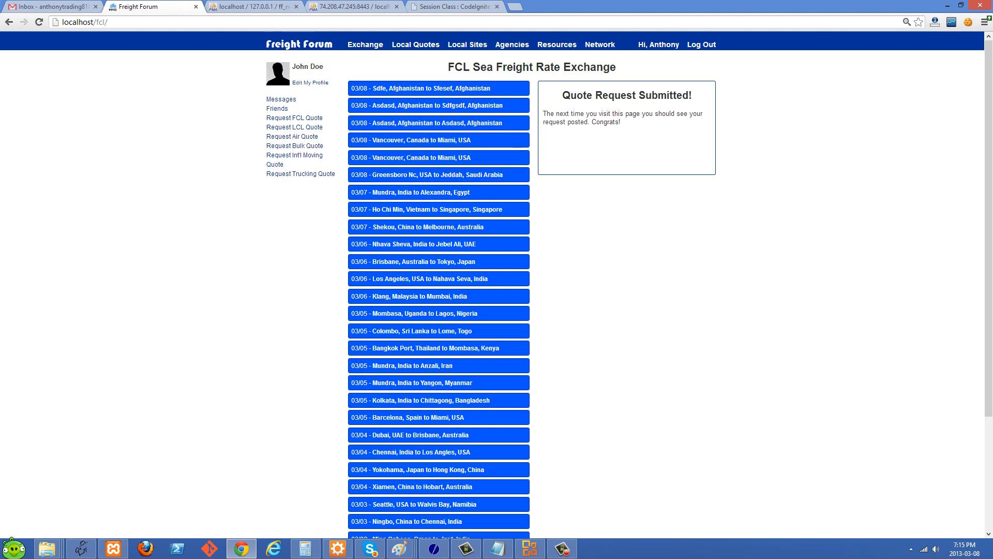
{"action": "mouse_move", "coordinate": [702, 45]}
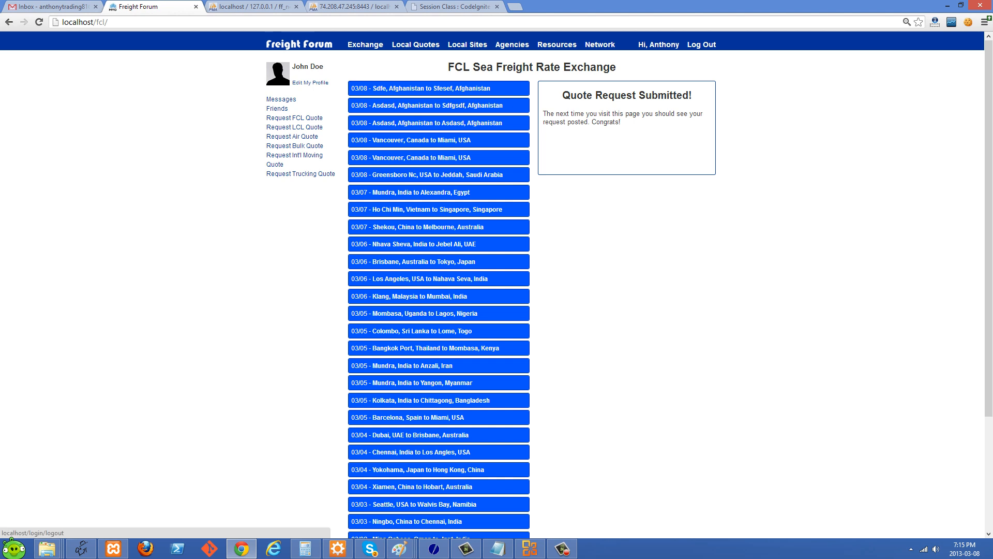